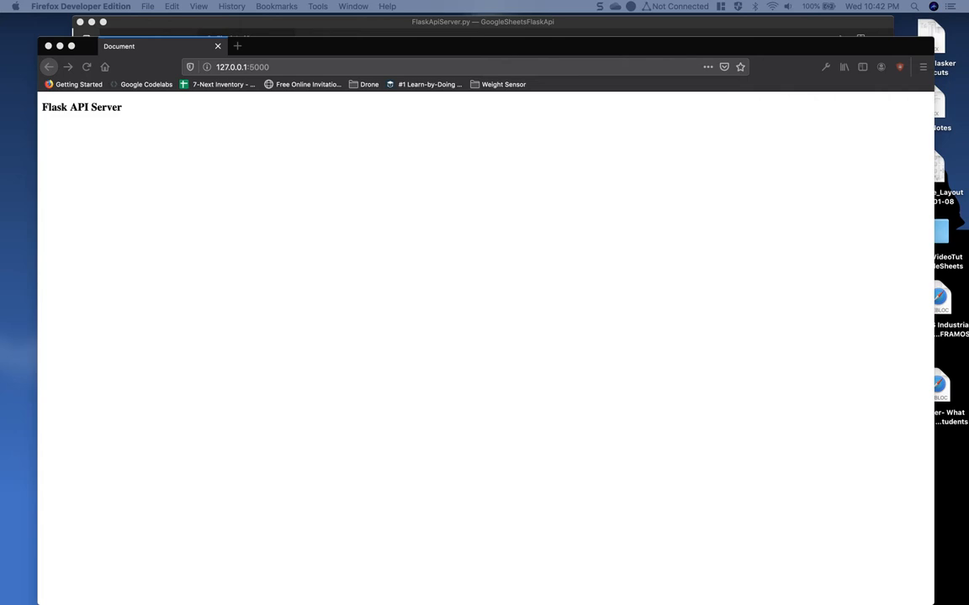
{"action": "mouse_move", "coordinate": [339, 35]}
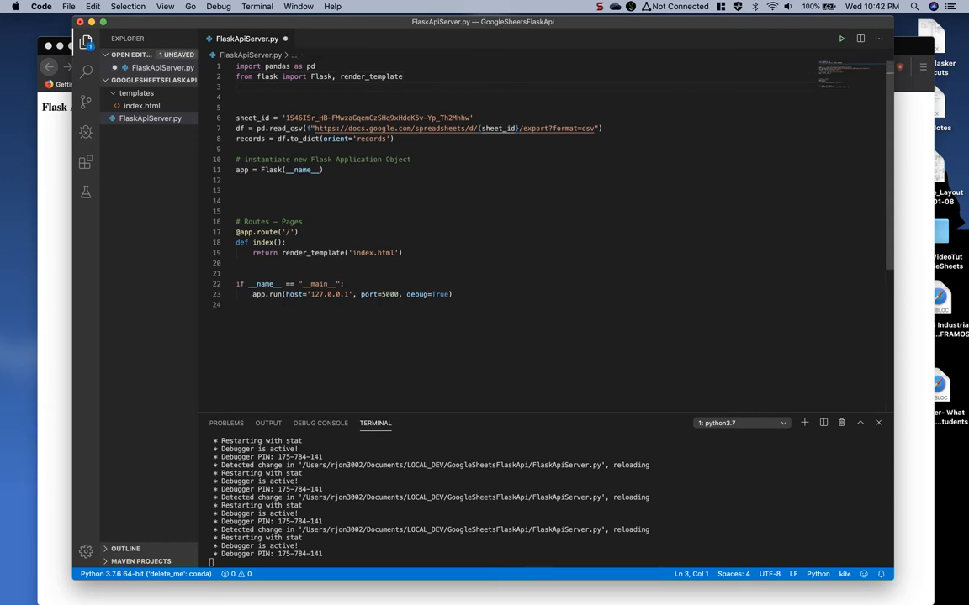
Step: Add 'from flask_restful import Api, Resource' at the top of FlaskApiServer.py
{"action": "type", "text": "from"}
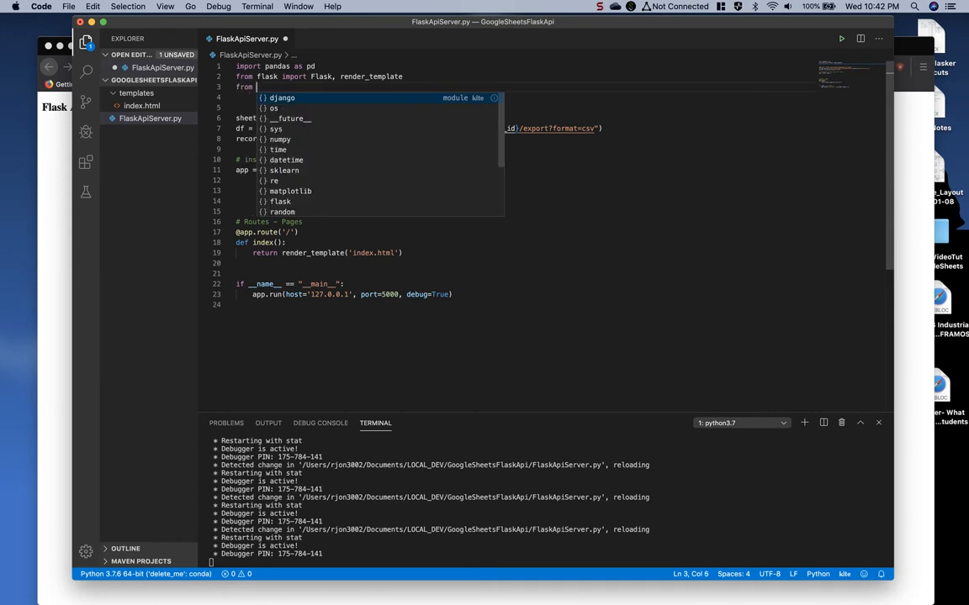
{"action": "type", "text": "flask_restful import Api"}
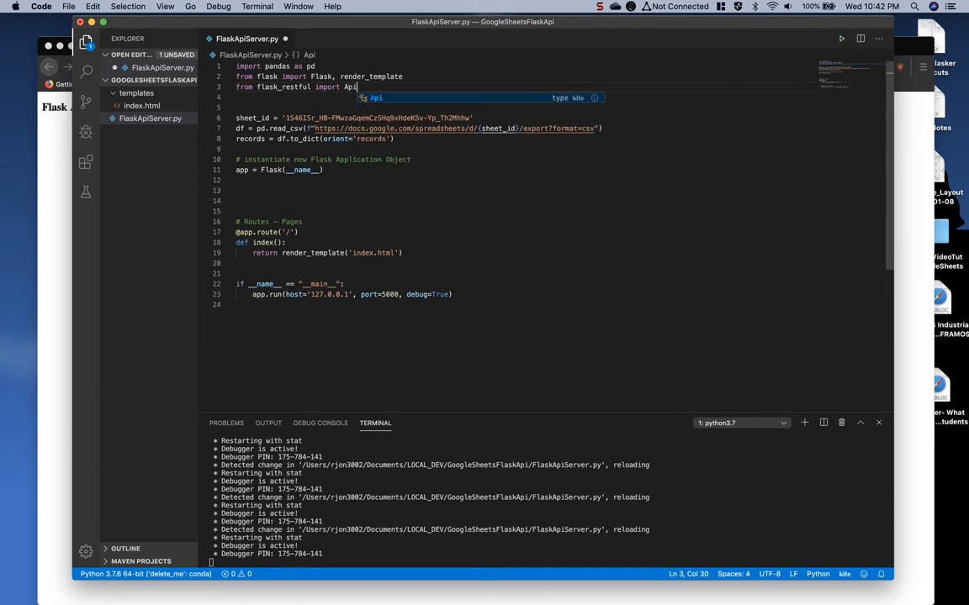
{"action": "type", "text": ", Resource"}
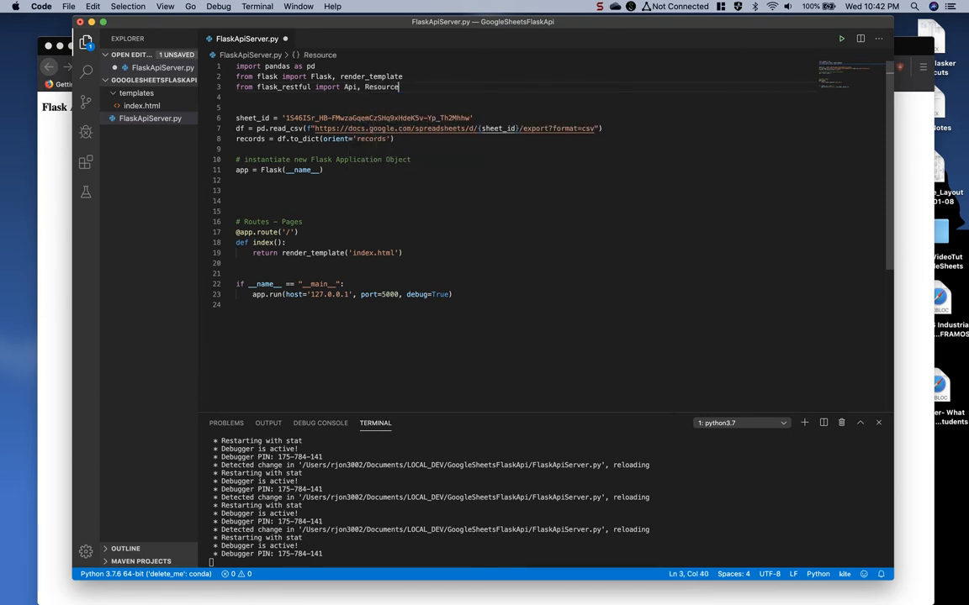
{"action": "mouse_move", "coordinate": [400, 128]}
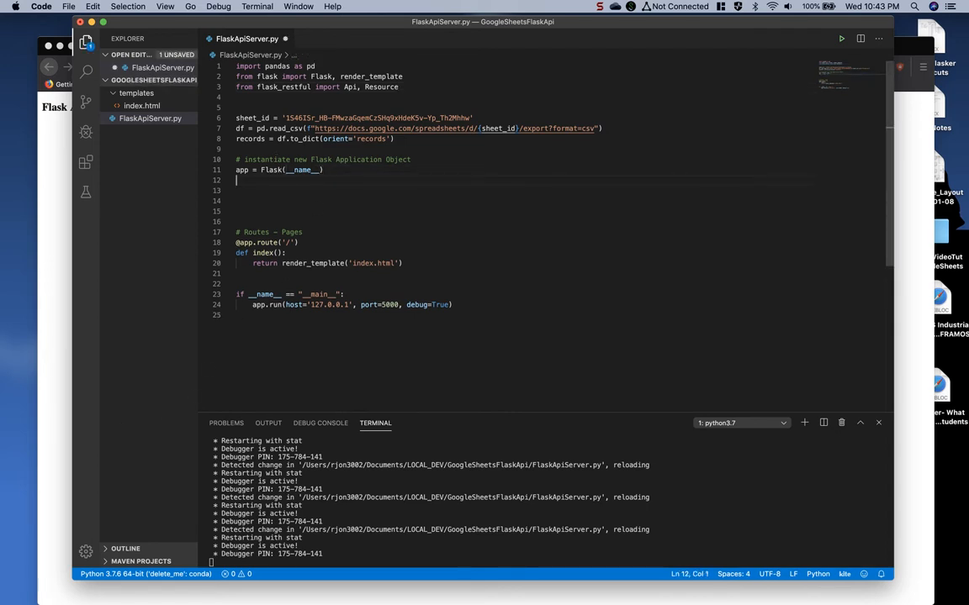
Step: Add '# initialize API object for the Flask Application' and 'api = Api(app)' below the app line
{"action": "type", "text": "#"}
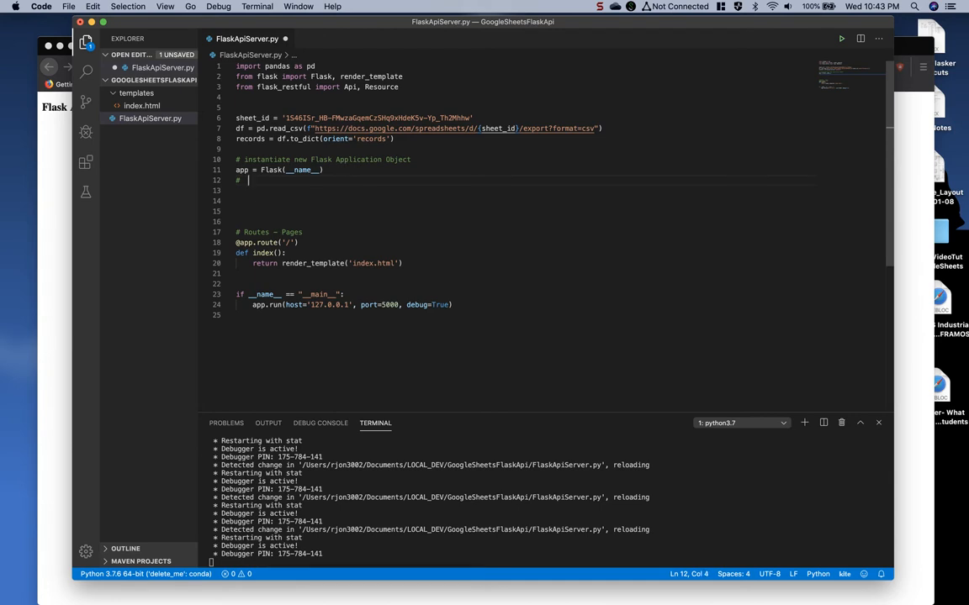
{"action": "type", "text": "initialize"}
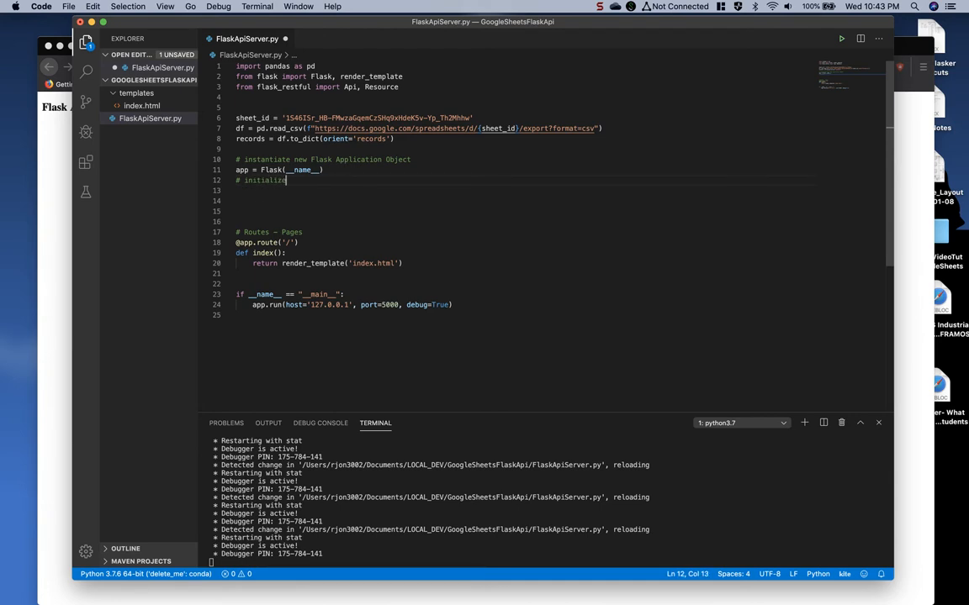
{"action": "type", "text": "API object for the Flask Application"}
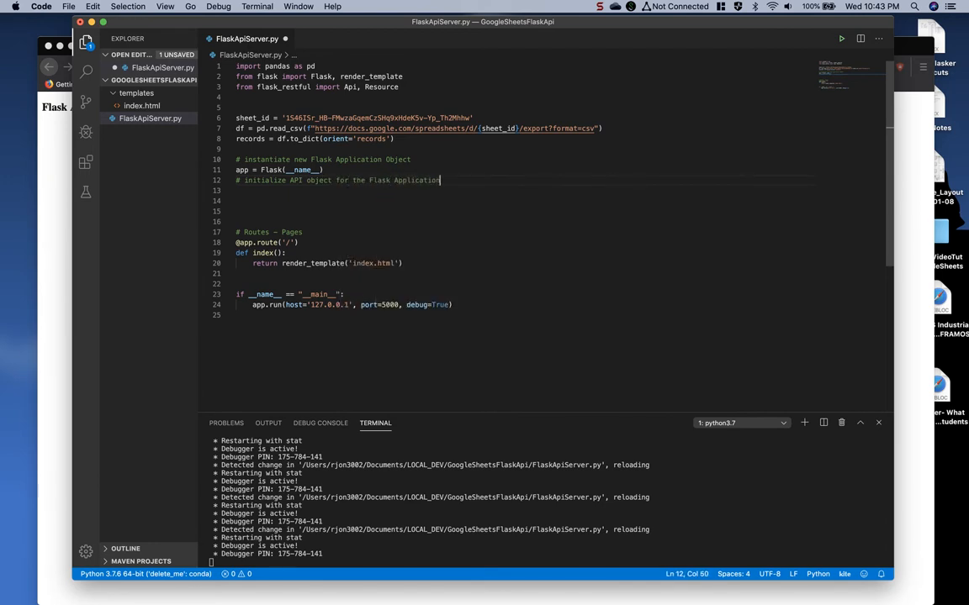
{"action": "type", "text": "api = Api(app"}
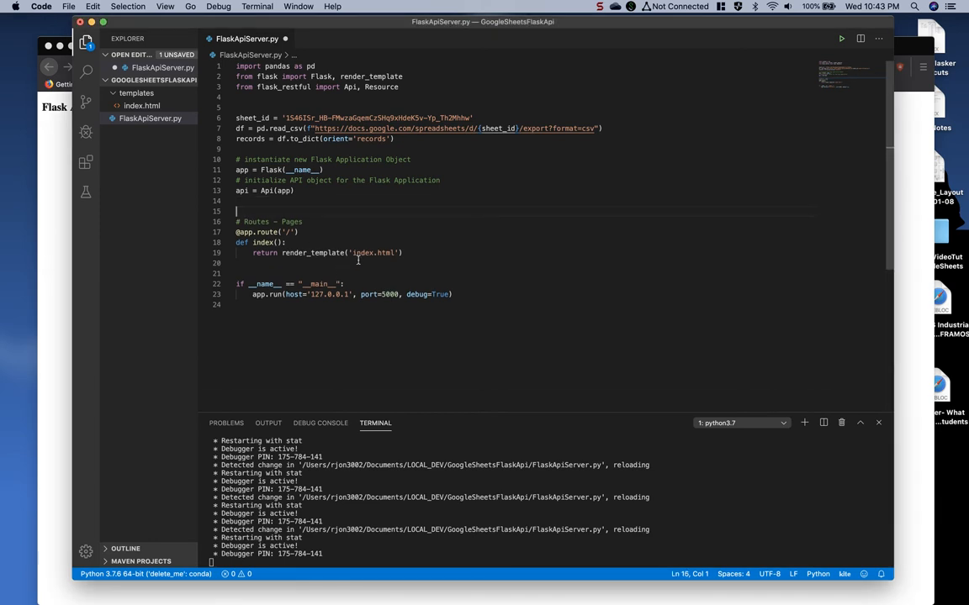
{"action": "left_click", "coordinate": [403, 252]}
{"action": "type", "text": "# API Requests"}
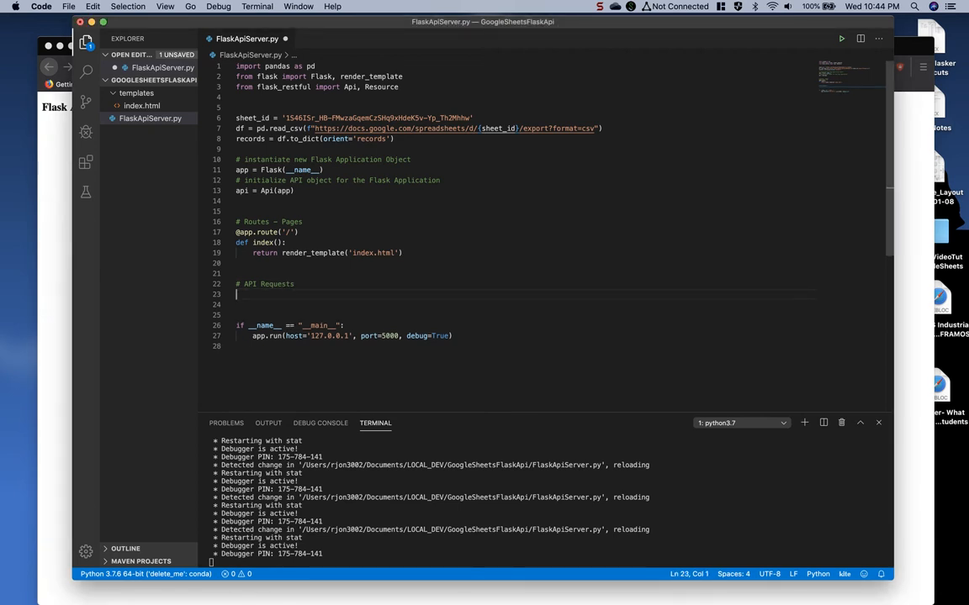
Step: Define 'class All(Resource):' with a placeholder pass body under API Requests
{"action": "type", "text": "class All"}
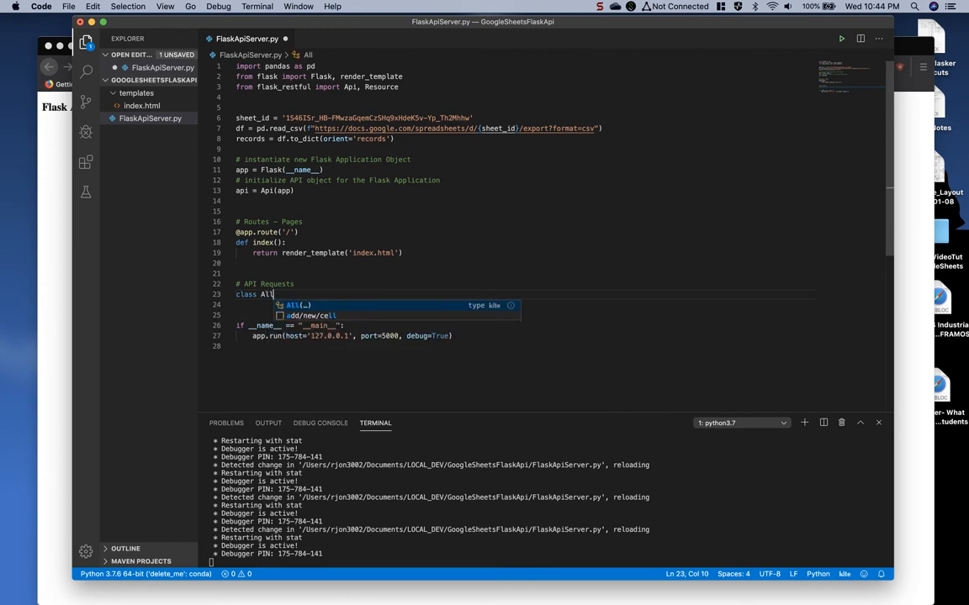
{"action": "type", "text": "(Resource):"}
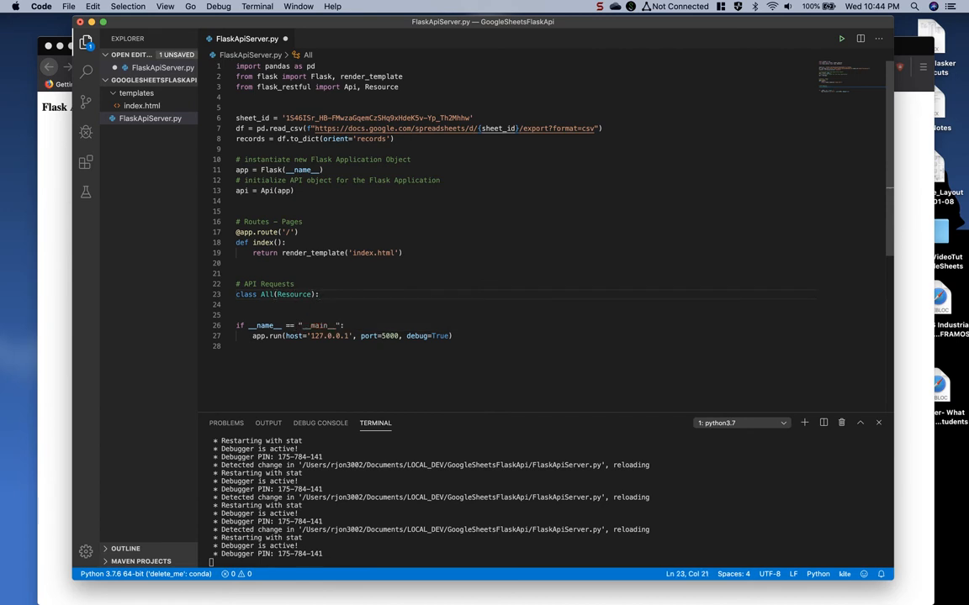
{"action": "type", "text": "pass"}
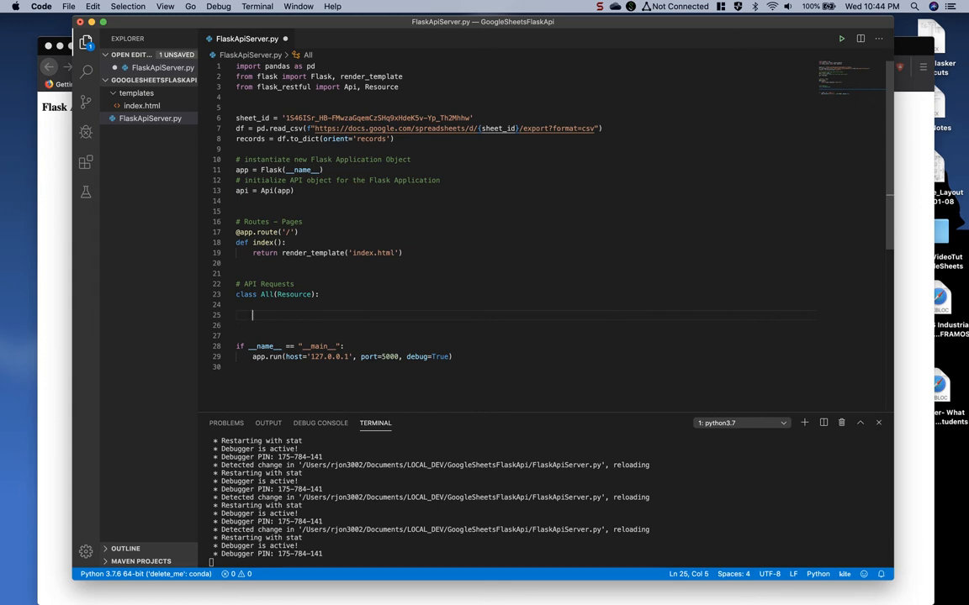
Step: Give All a get(self) method that returns records, and save the file
{"action": "type", "text": "def get(self"}
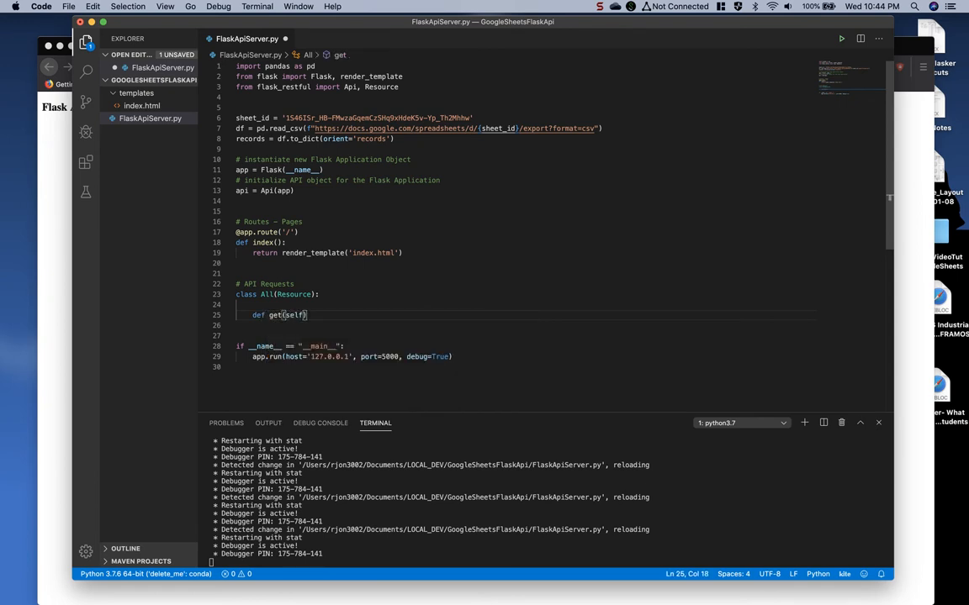
{"action": "type", "text": ":"}
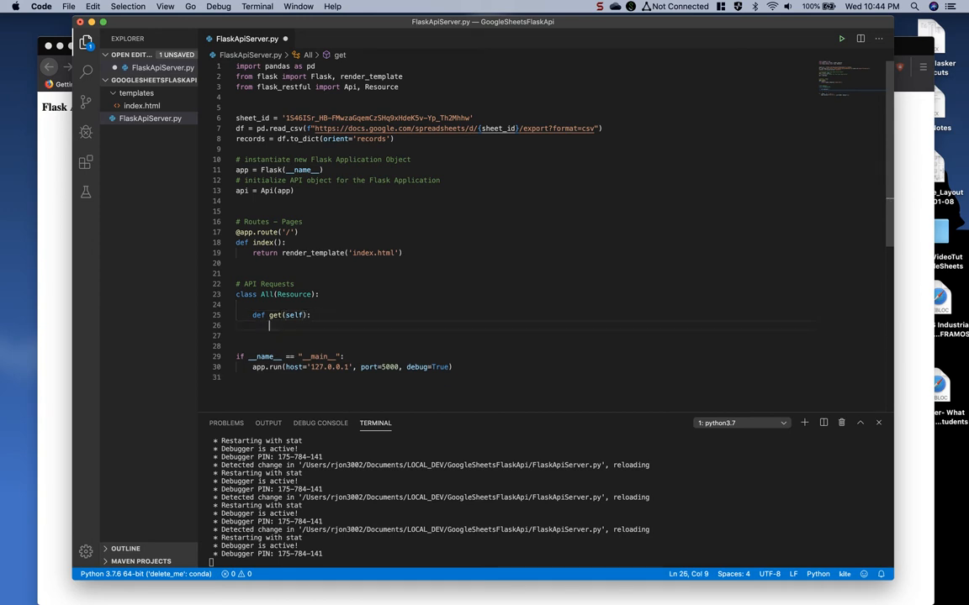
{"action": "type", "text": "return"}
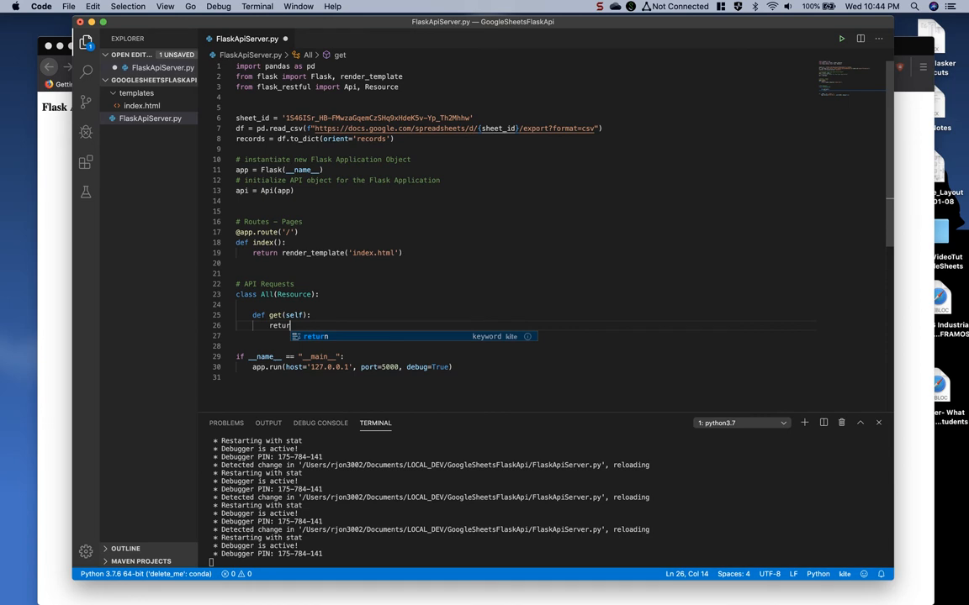
{"action": "type", "text": "records"}
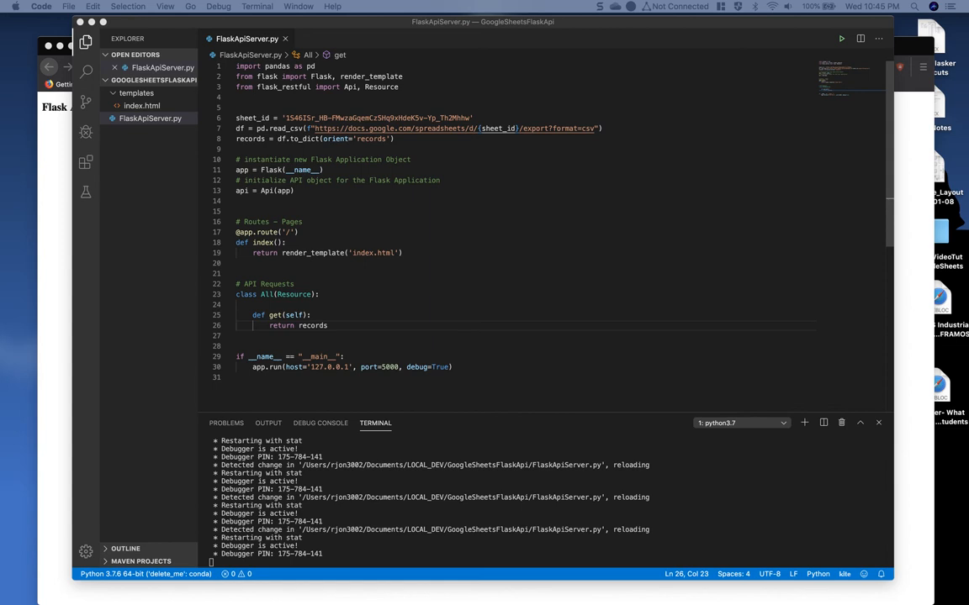
{"action": "mouse_move", "coordinate": [388, 376]}
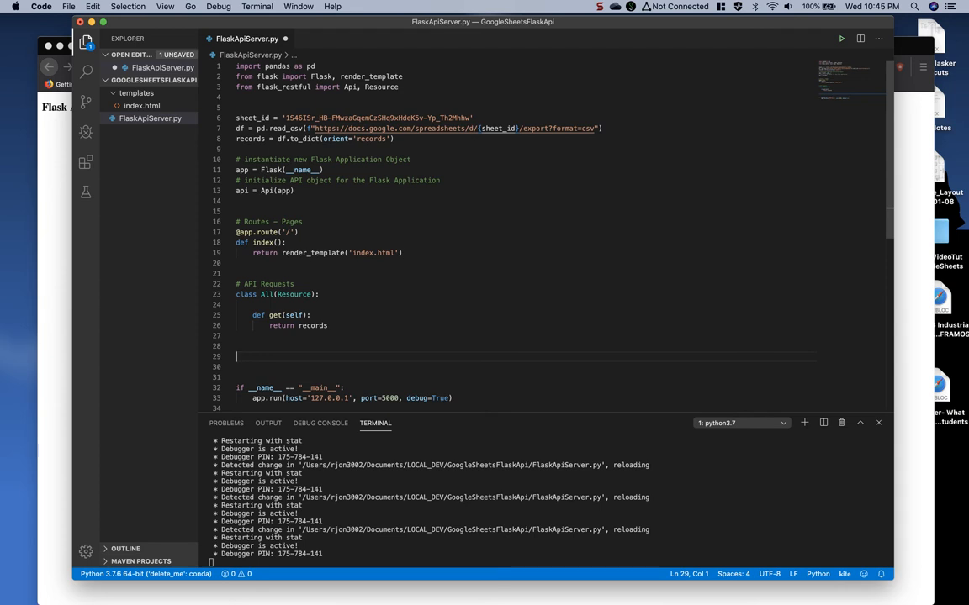
Step: Add a '# Register API Resources' comment and begin 'api.add_resource(All, ...)' with its route string
{"action": "type", "text": "#"}
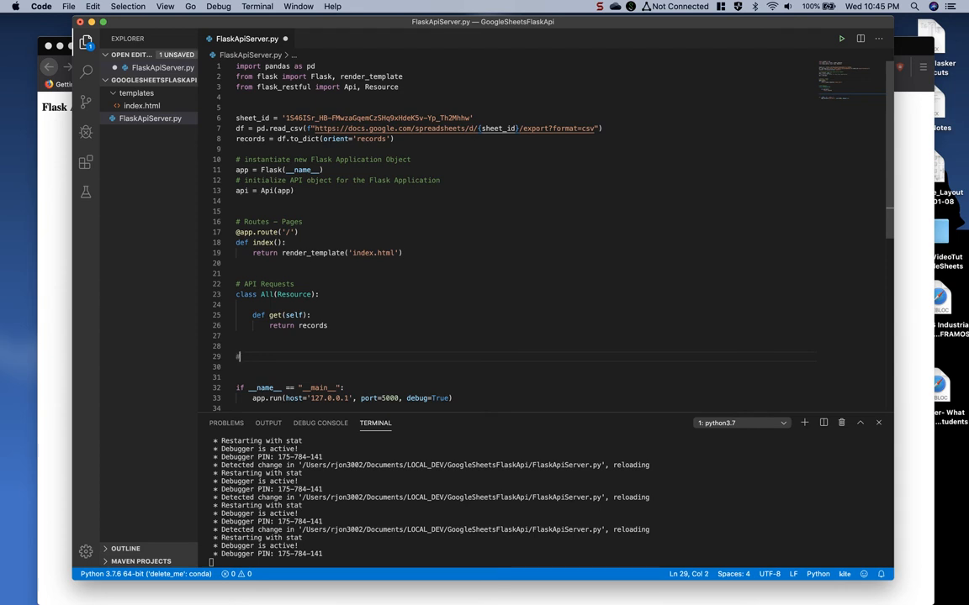
{"action": "type", "text": "# Register API Resources"}
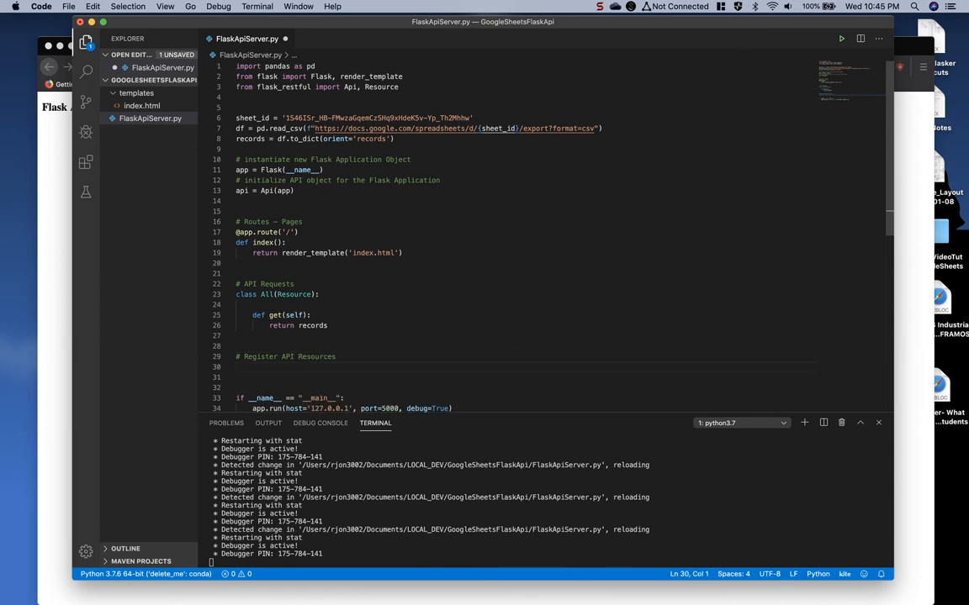
{"action": "type", "text": "ap"}
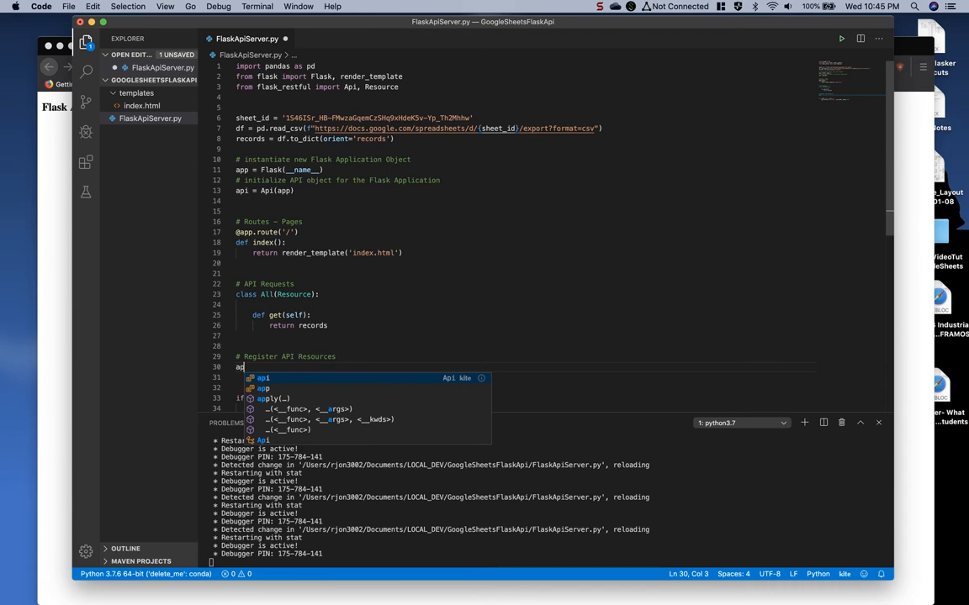
{"action": "type", "text": ".add"}
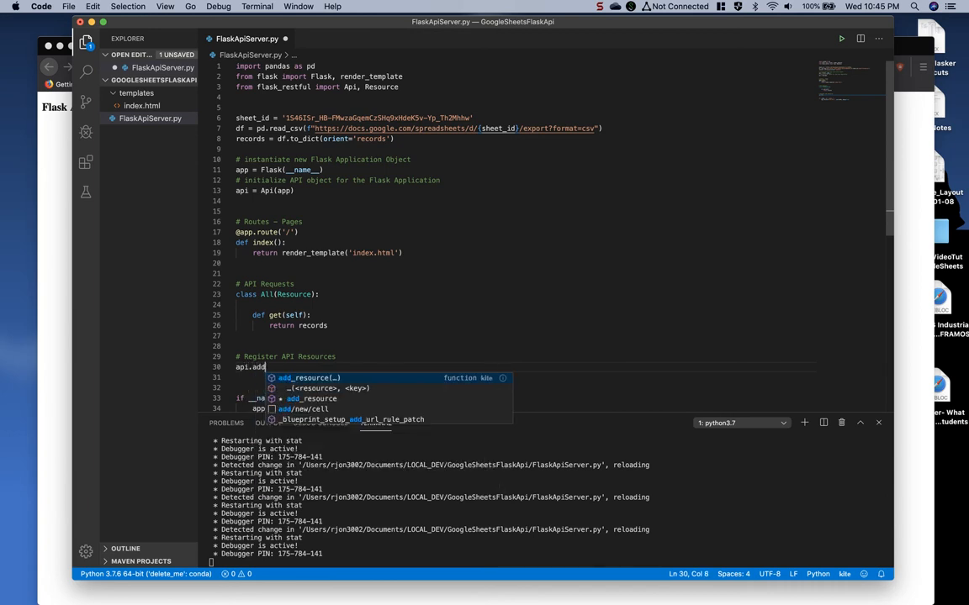
{"action": "type", "text": "_resource"}
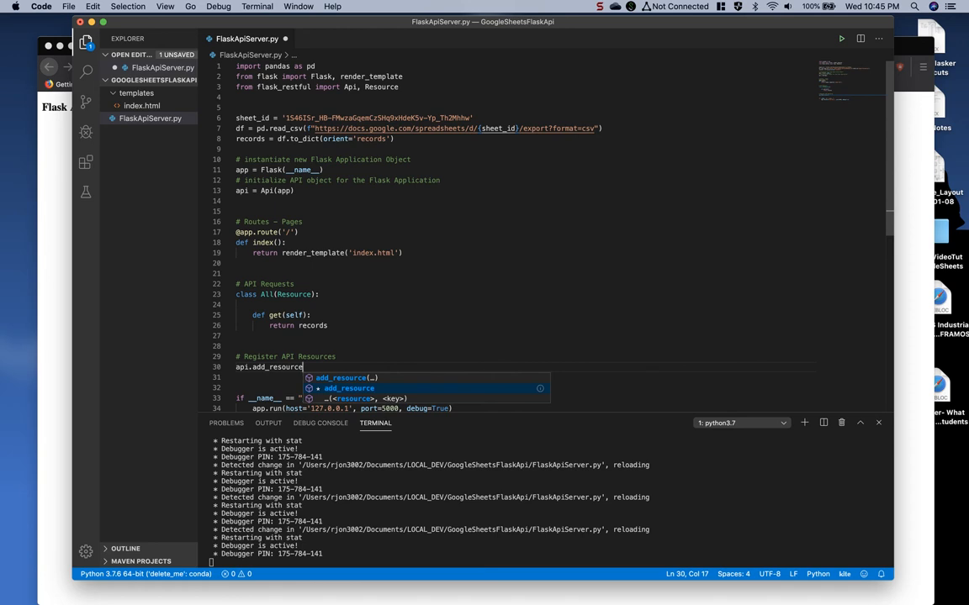
{"action": "type", "text": "("}
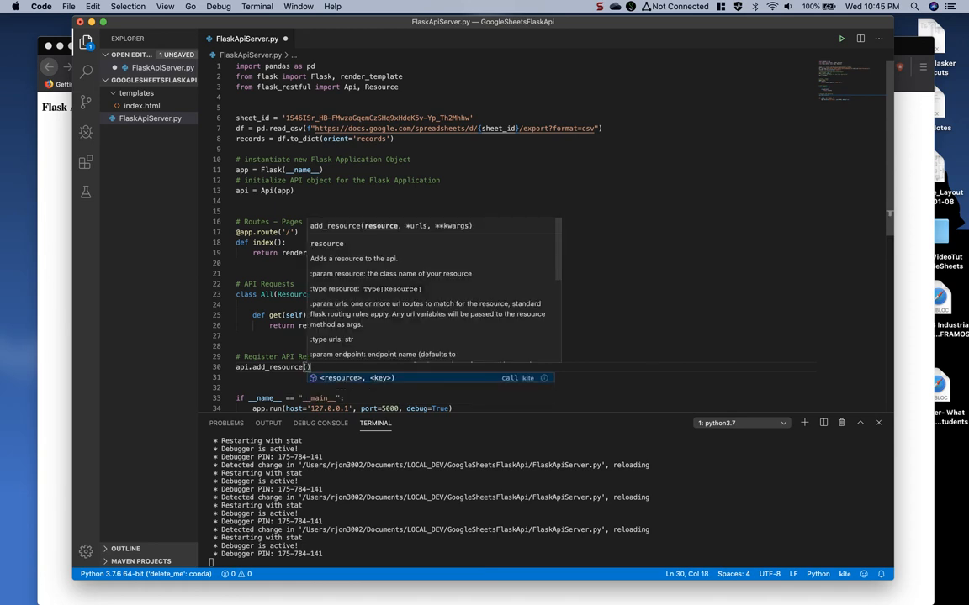
{"action": "type", "text": "All"}
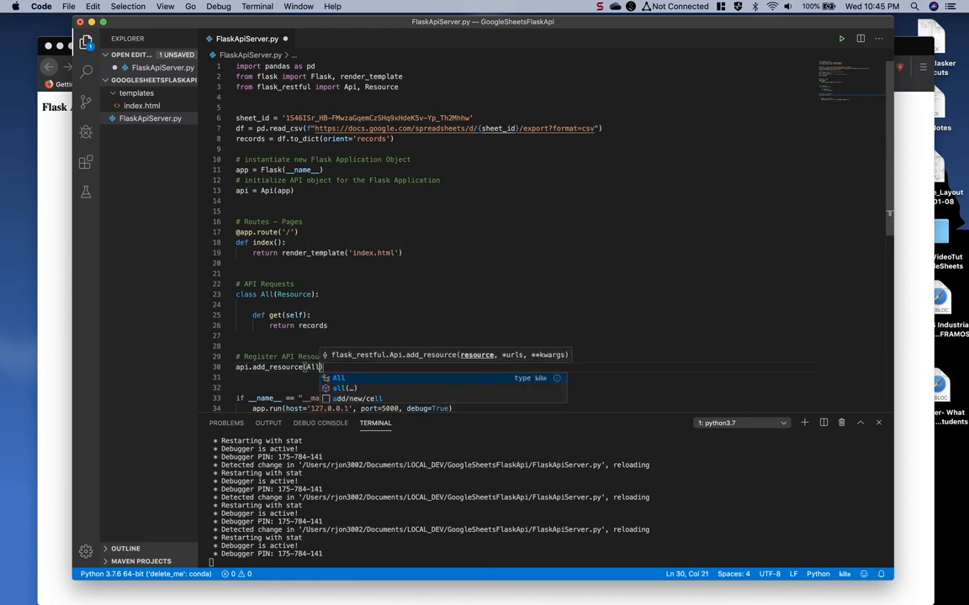
{"action": "type", "text": ", '"}
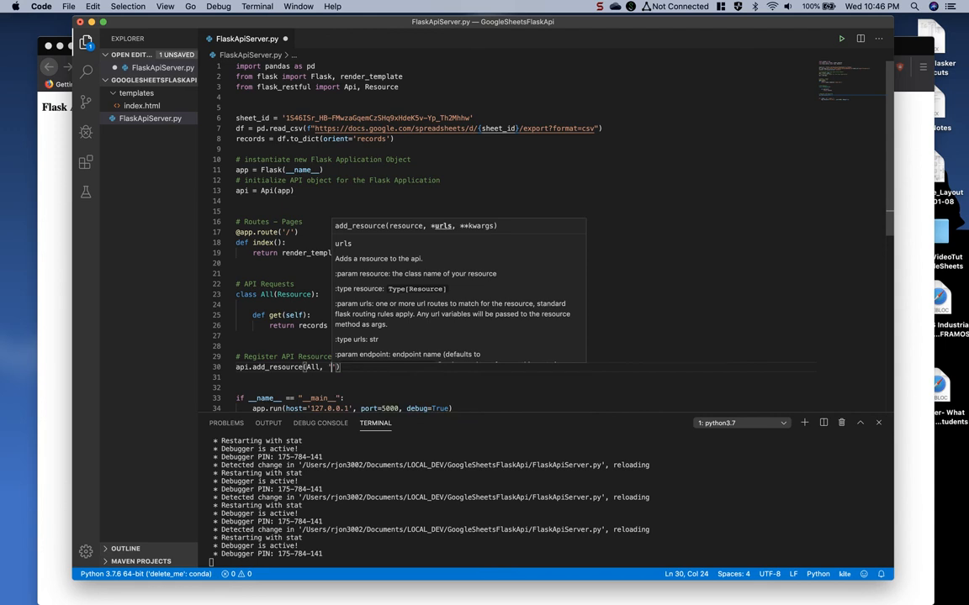
{"action": "type", "text": "/app"}
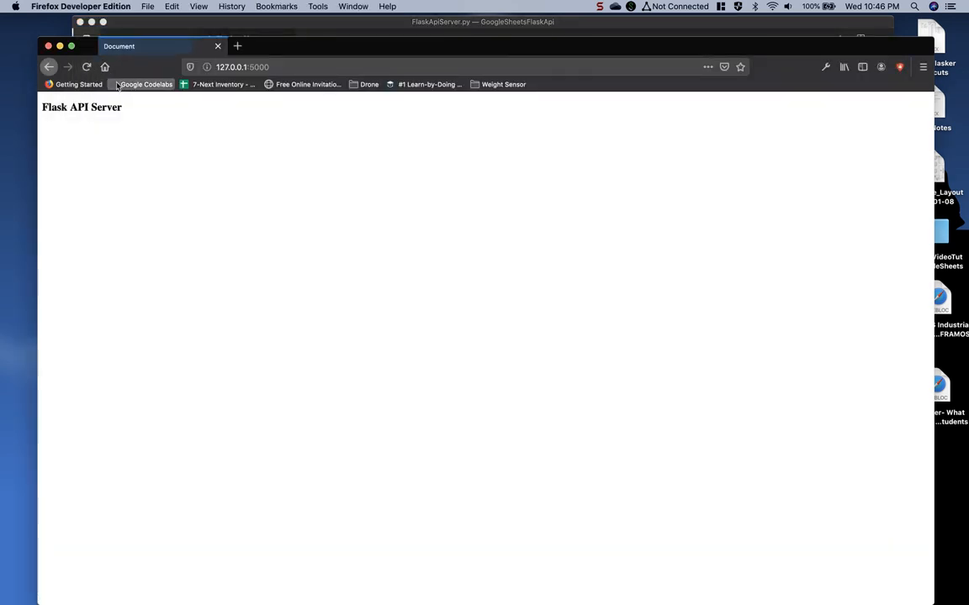
Step: Append /api/ to the 127.0.0.1:5000 address in Firefox's address bar
{"action": "left_click", "coordinate": [242, 67]}
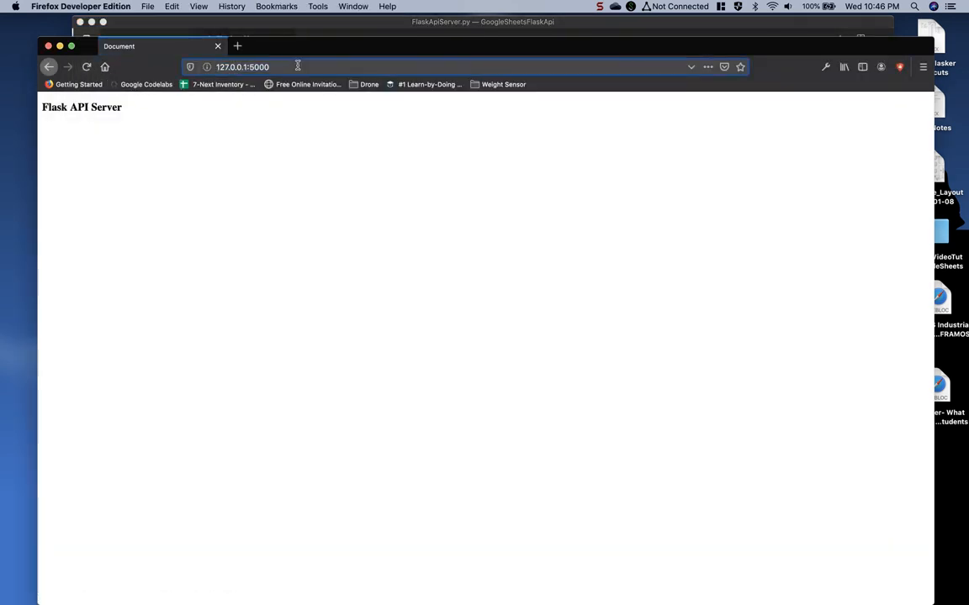
{"action": "type", "text": "/api/"}
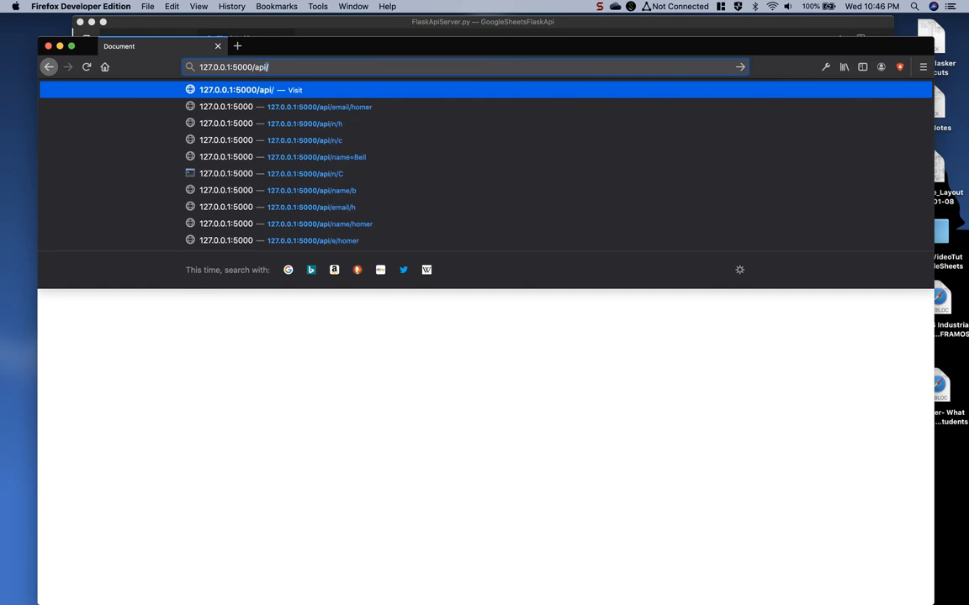